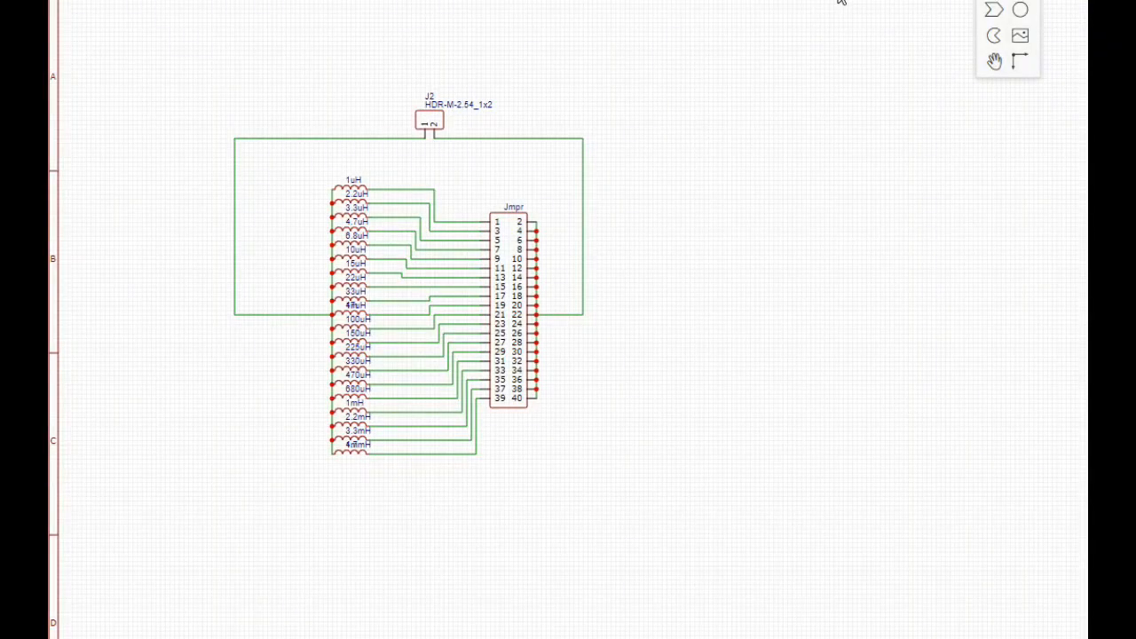
mouse_move(268, 195)
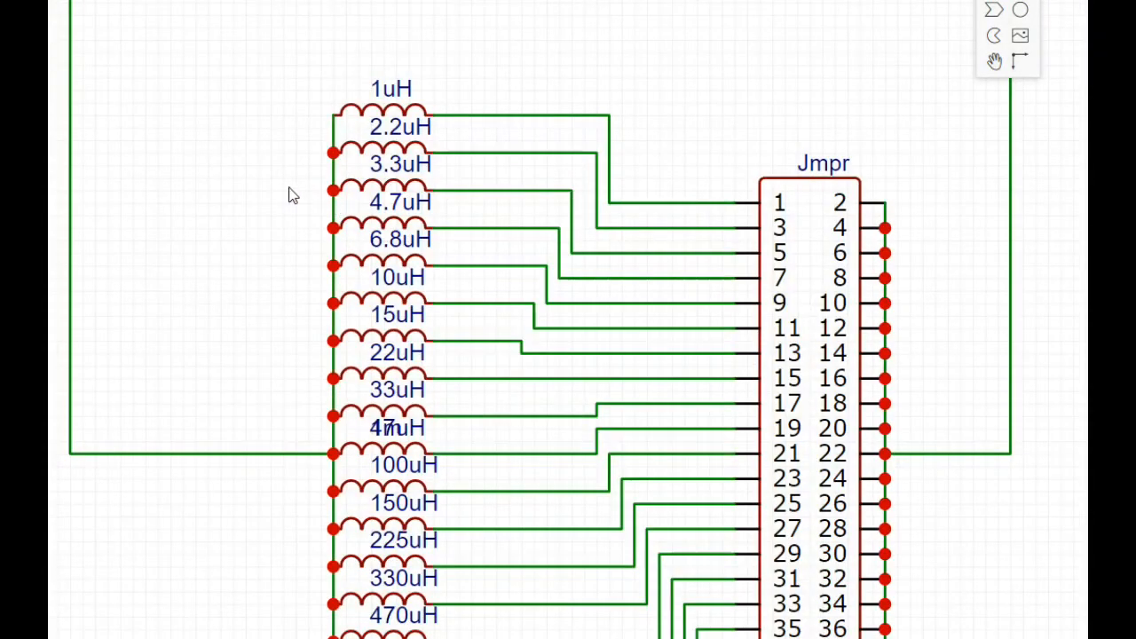
mouse_move(211, 330)
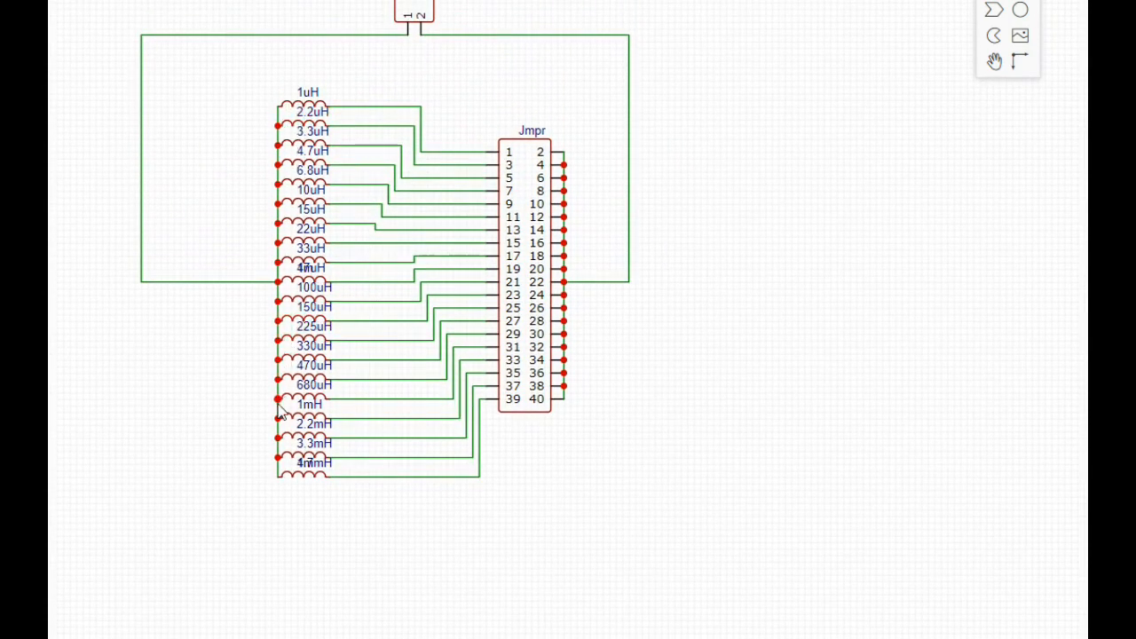
mouse_move(279, 483)
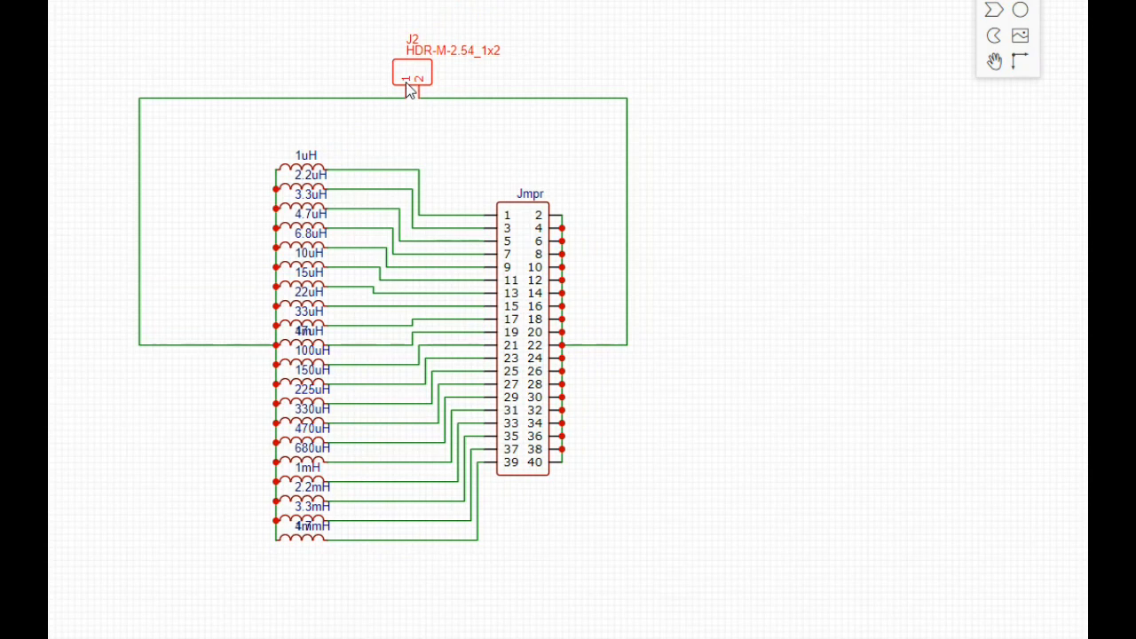
mouse_move(404, 91)
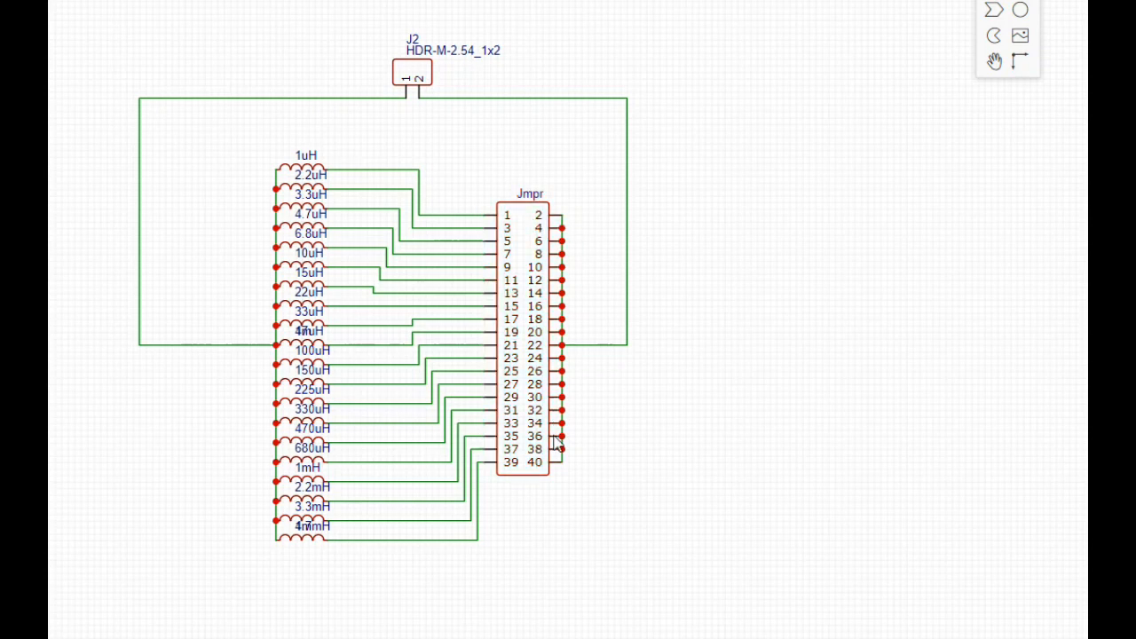
mouse_move(434, 81)
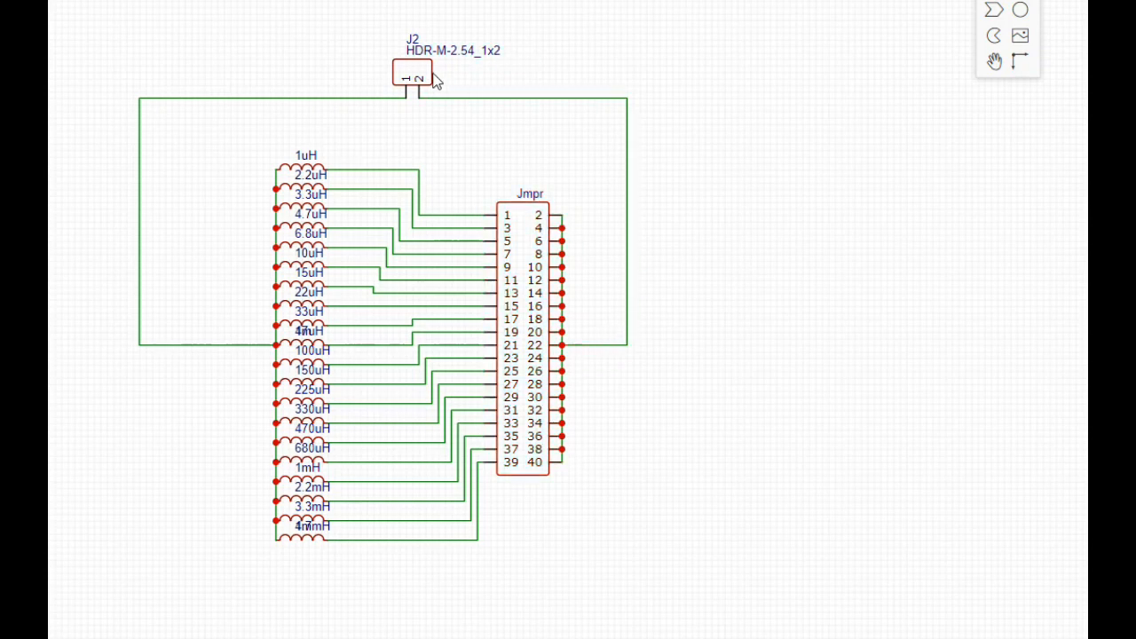
Measure the inductor substitution board v2 outline from left to right edge, reading 70.740mm.
click(537, 220)
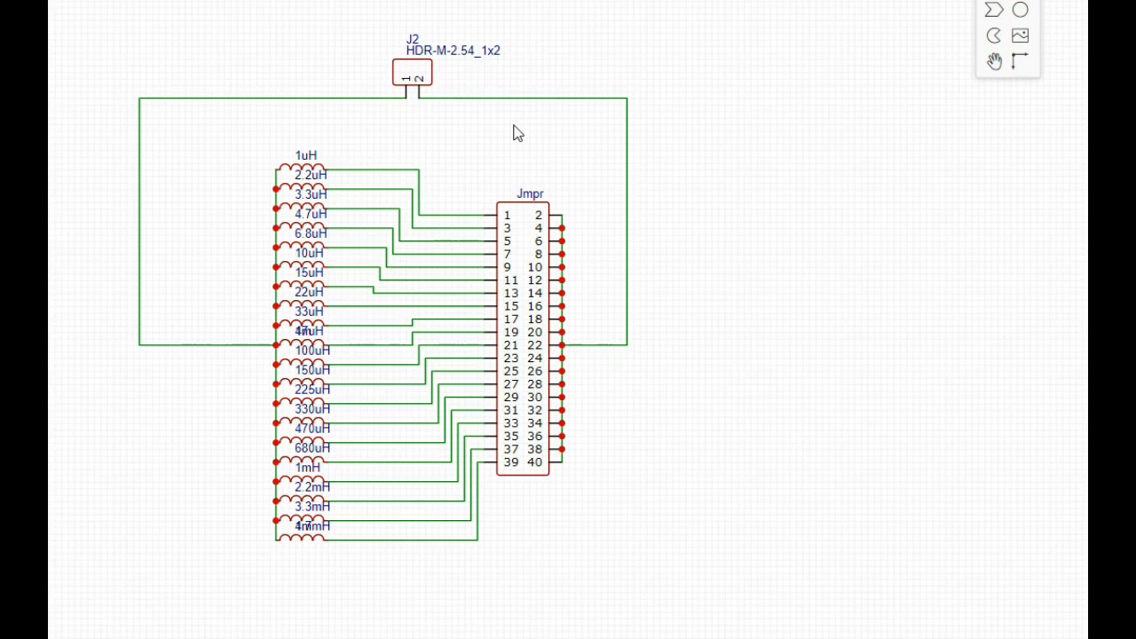
mouse_move(634, 144)
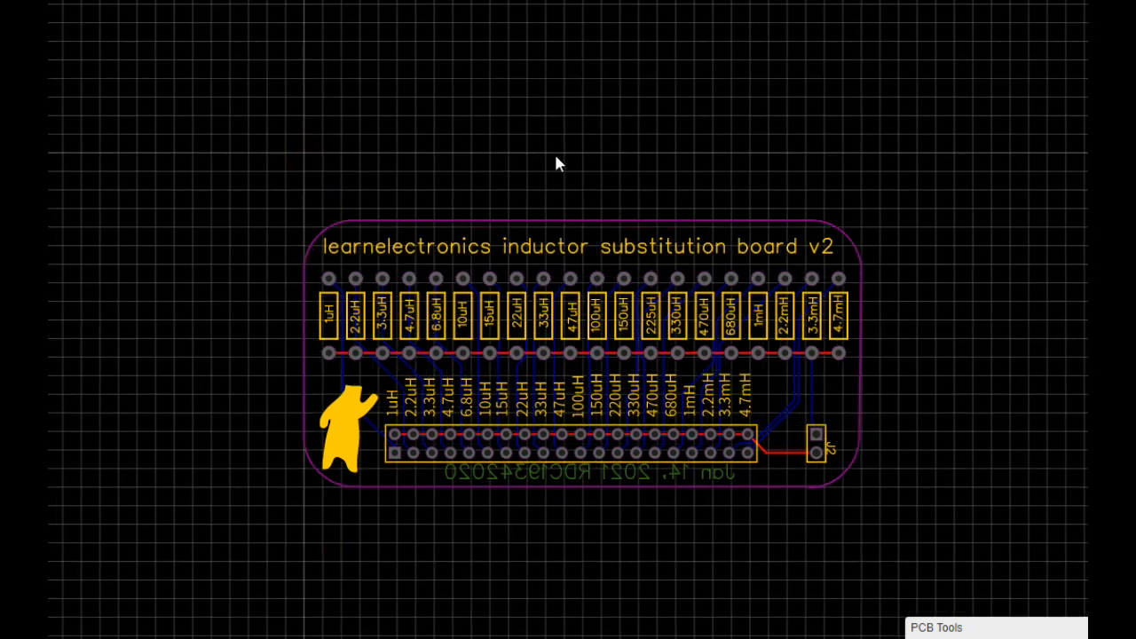
mouse_move(1032, 516)
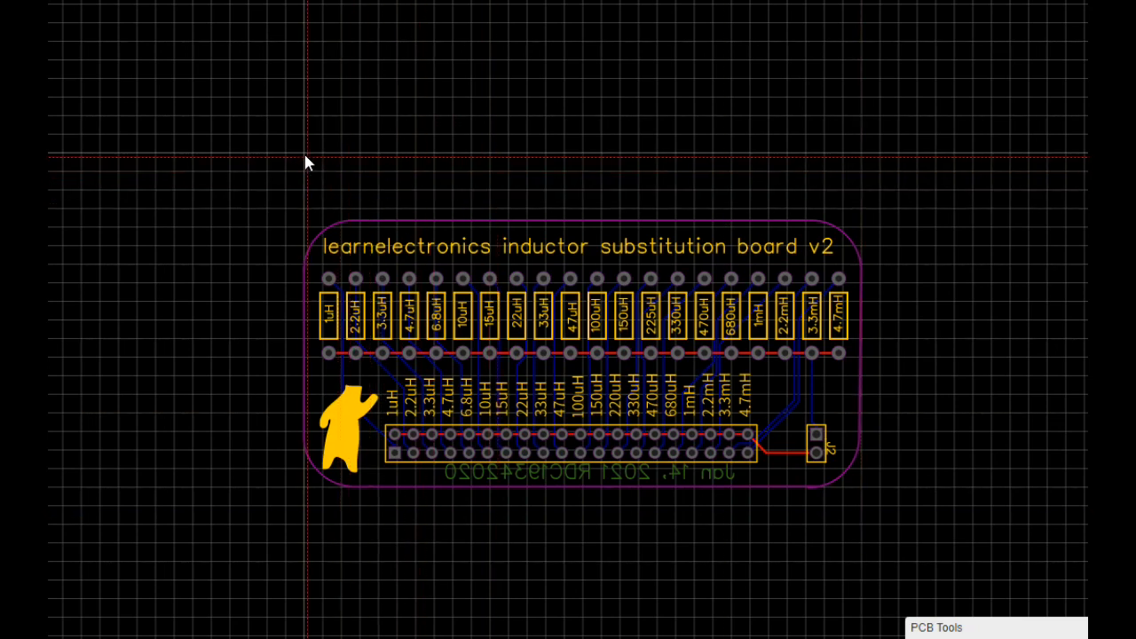
drag(309, 158, 826, 158)
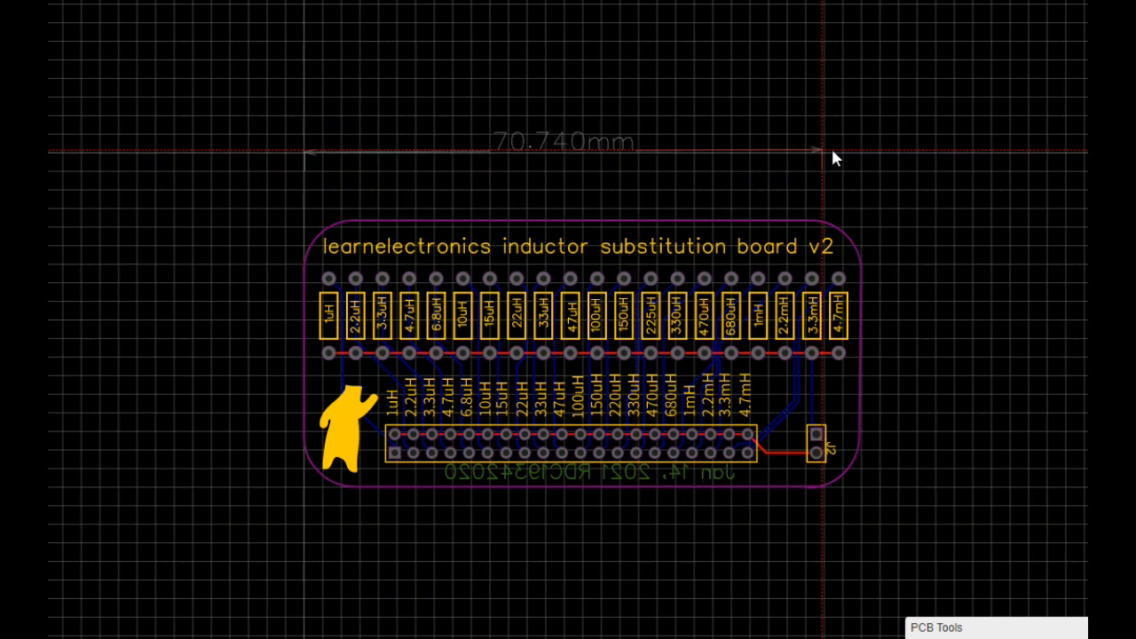
drag(814, 150, 865, 147)
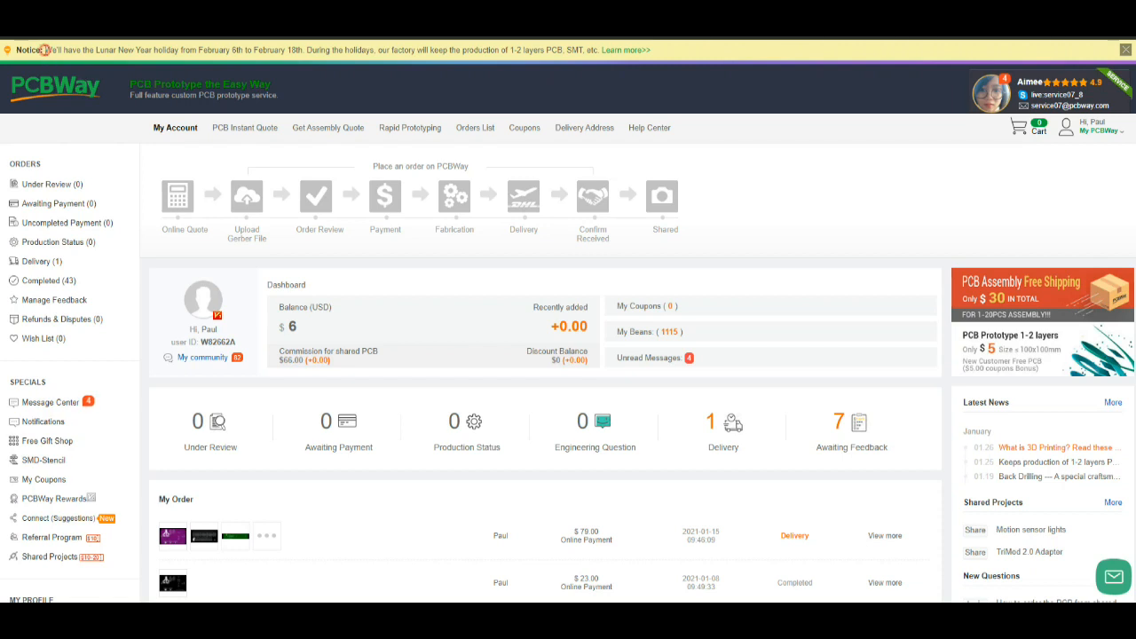
Highlight the Lunar New Year holiday notice (February 6–18) on the PCBWay dashboard.
drag(43, 50, 284, 50)
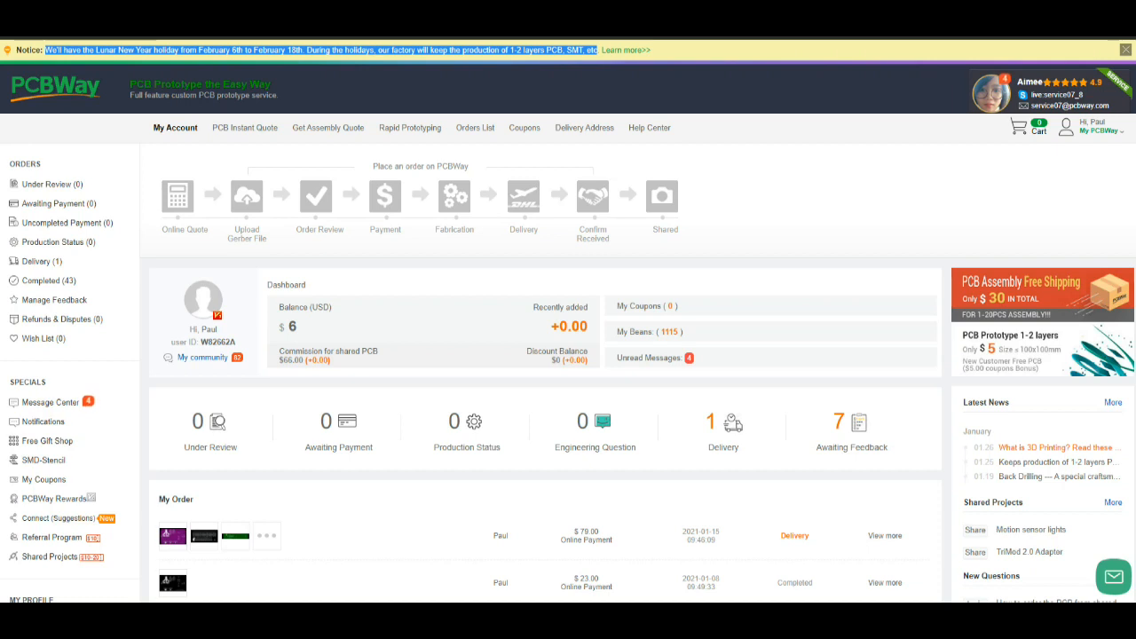
mouse_move(690, 46)
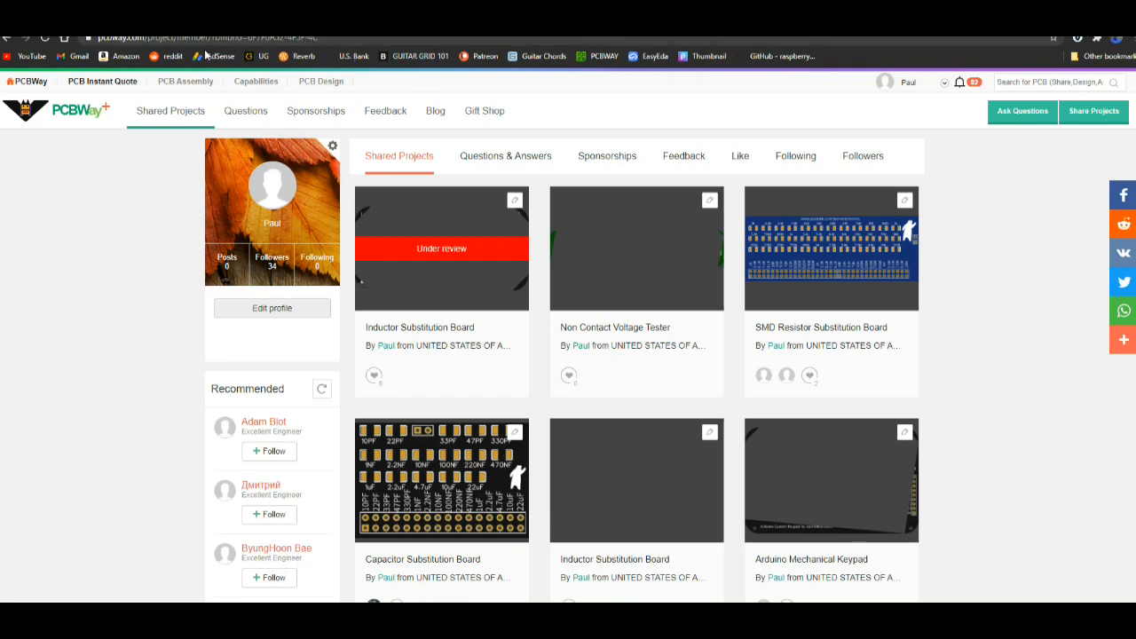
mouse_move(216, 56)
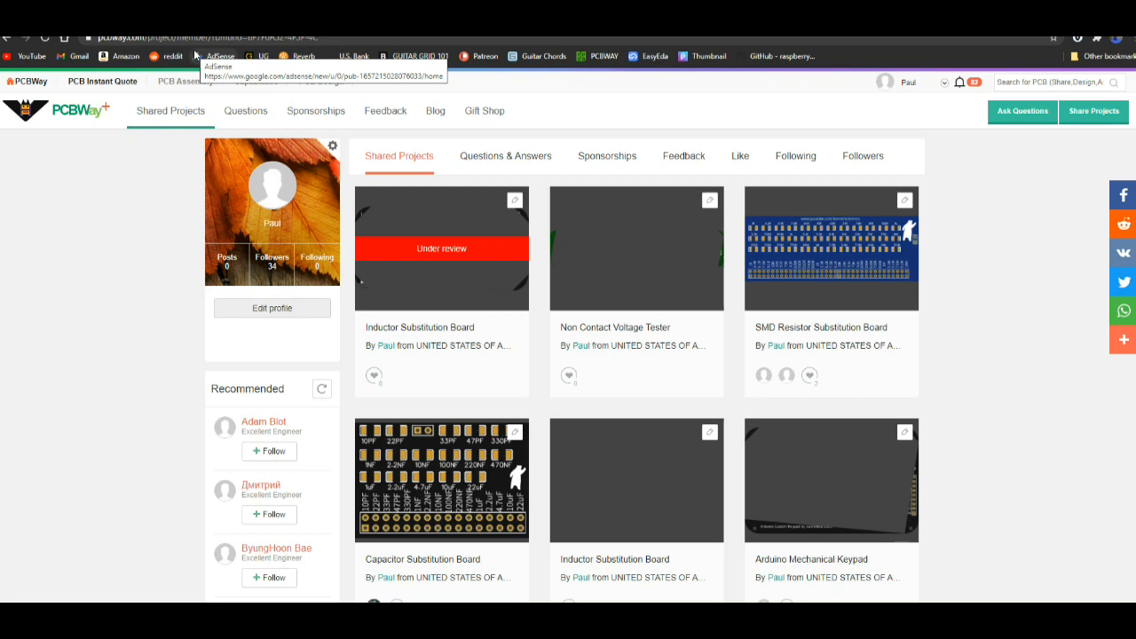
mouse_move(212, 51)
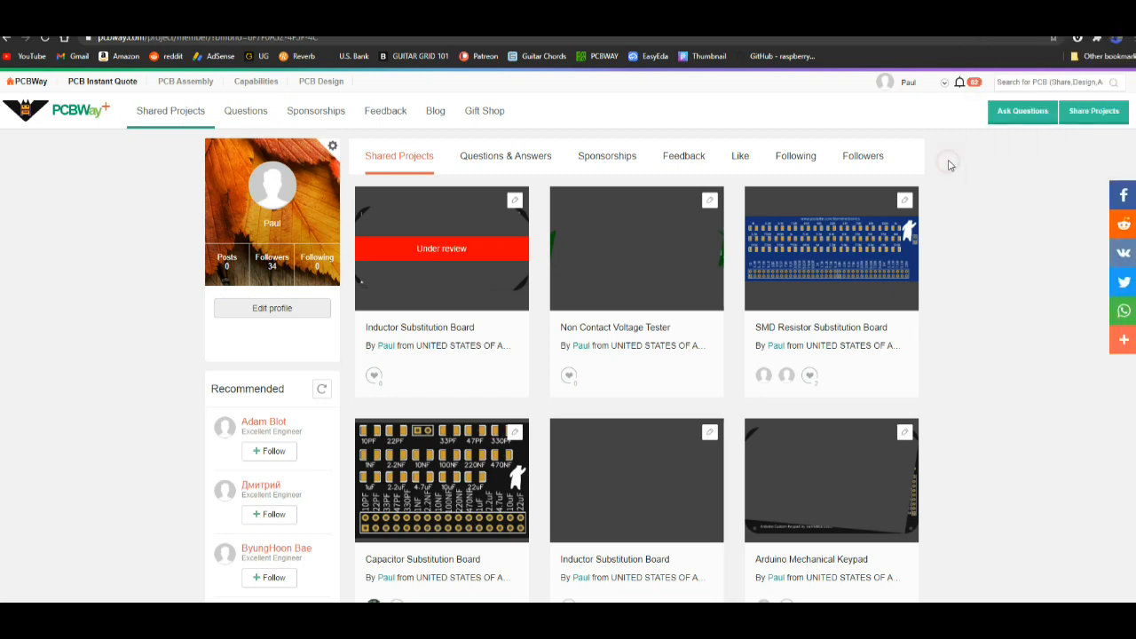
scroll(down, 3)
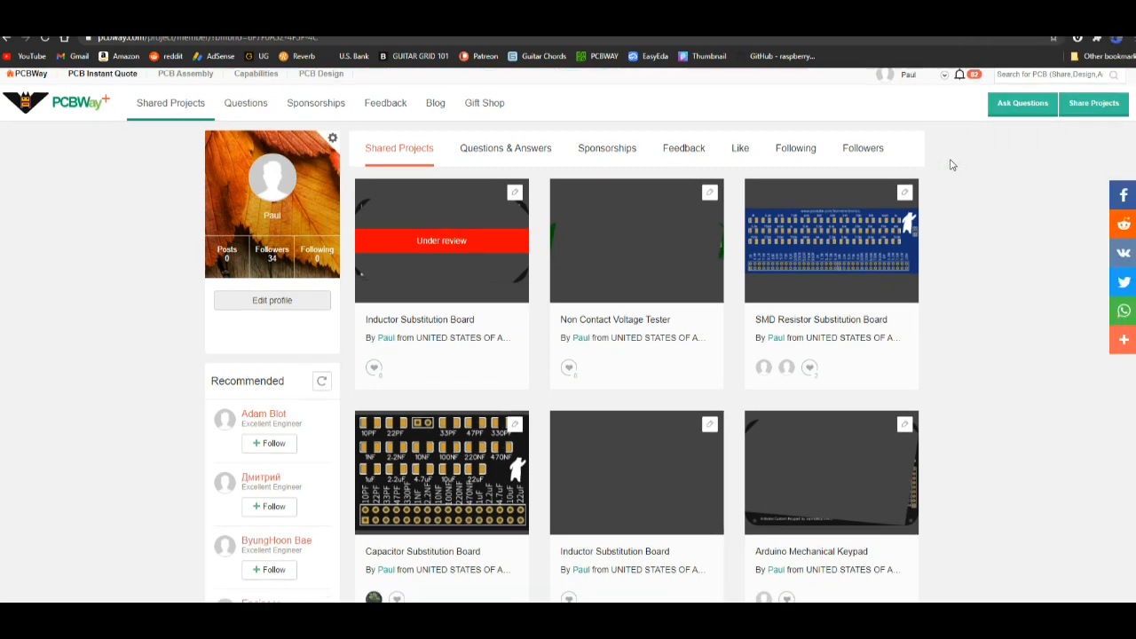
scroll(down, 3)
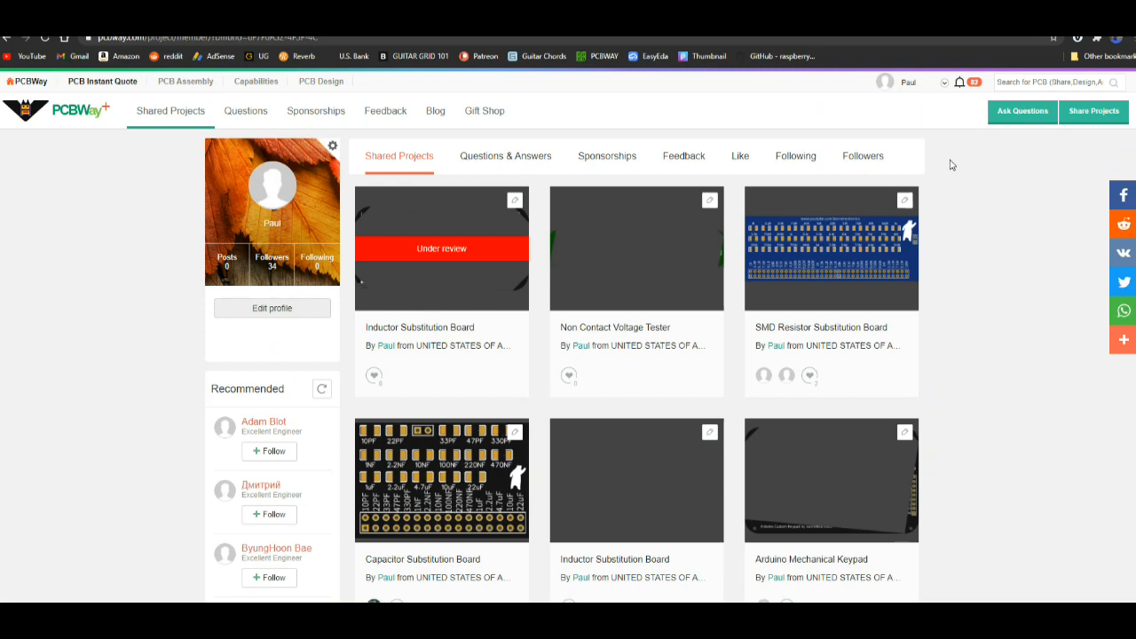
mouse_move(967, 178)
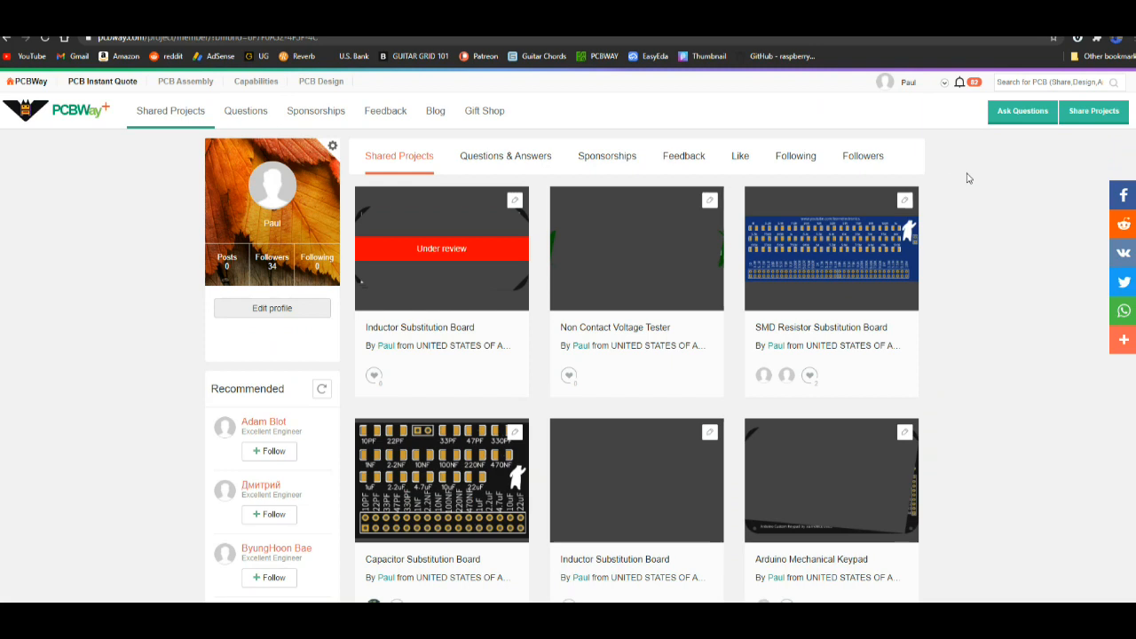